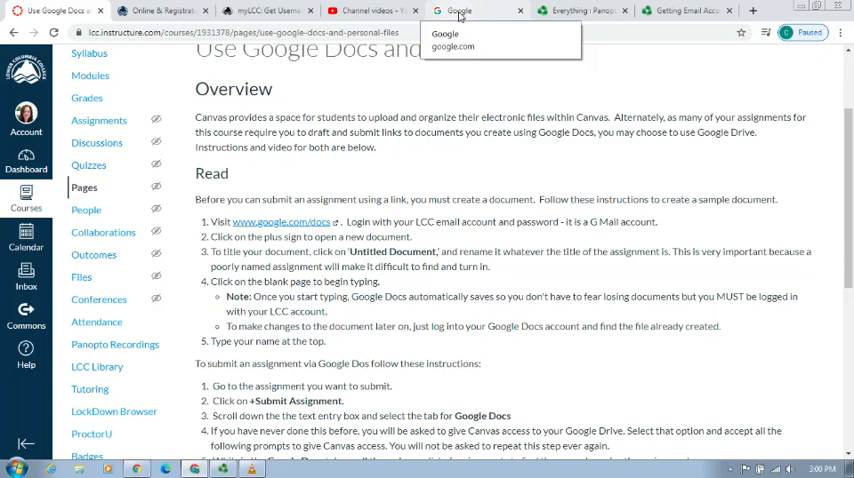
Go to the Google home page in a new tab beside the Canvas assignment
{"action": "left_click", "coordinate": [454, 12]}
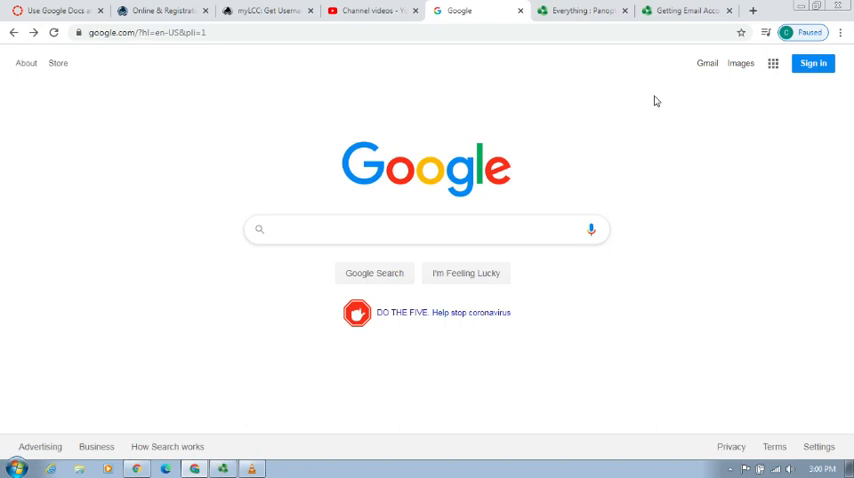
Launch Google Docs from the Google apps panel on the Google home page
{"action": "left_click", "coordinate": [424, 228]}
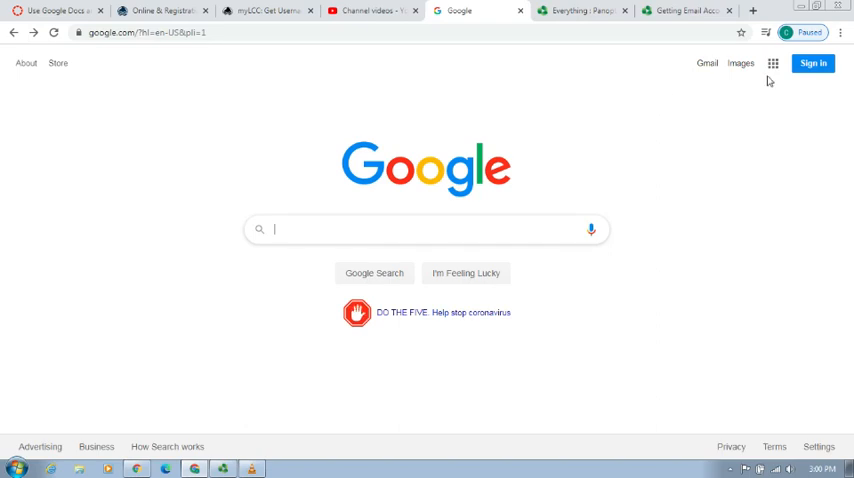
{"action": "mouse_move", "coordinate": [772, 64]}
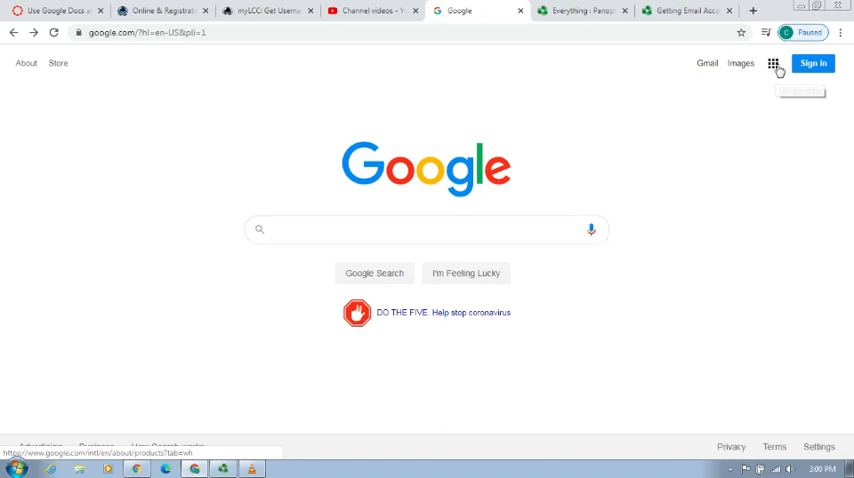
{"action": "left_click", "coordinate": [772, 64]}
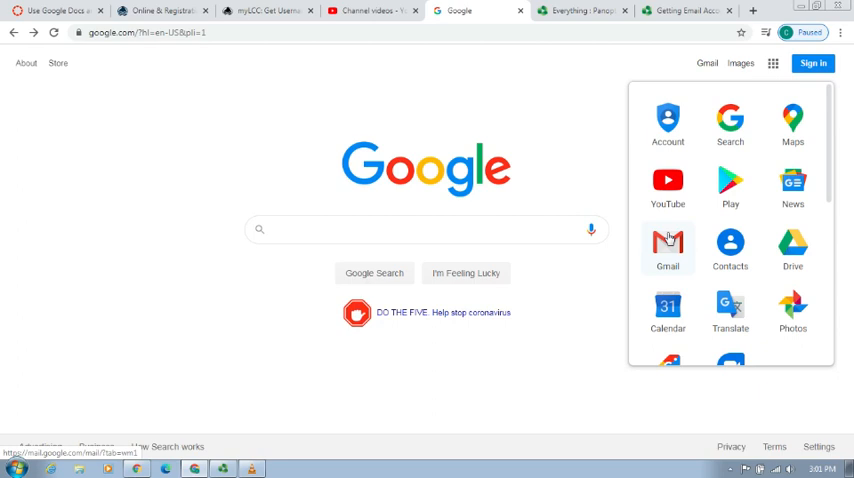
{"action": "scroll", "scroll_direction": "down", "scroll_amount": 3}
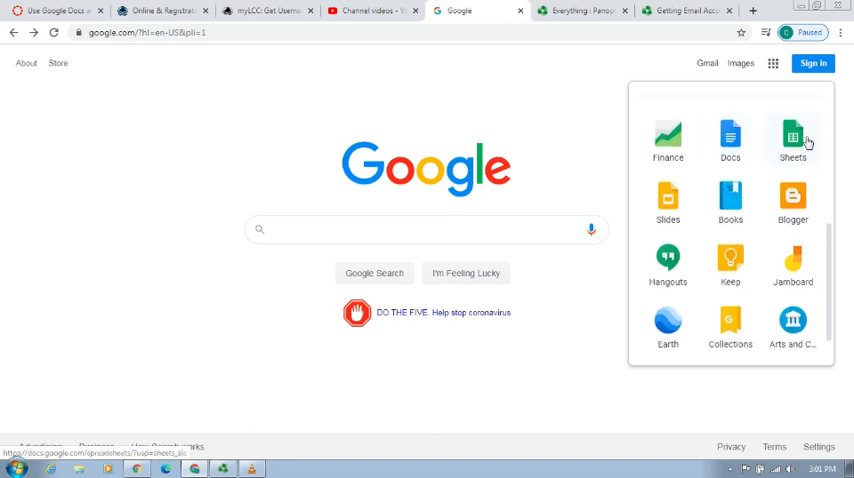
{"action": "mouse_move", "coordinate": [668, 200]}
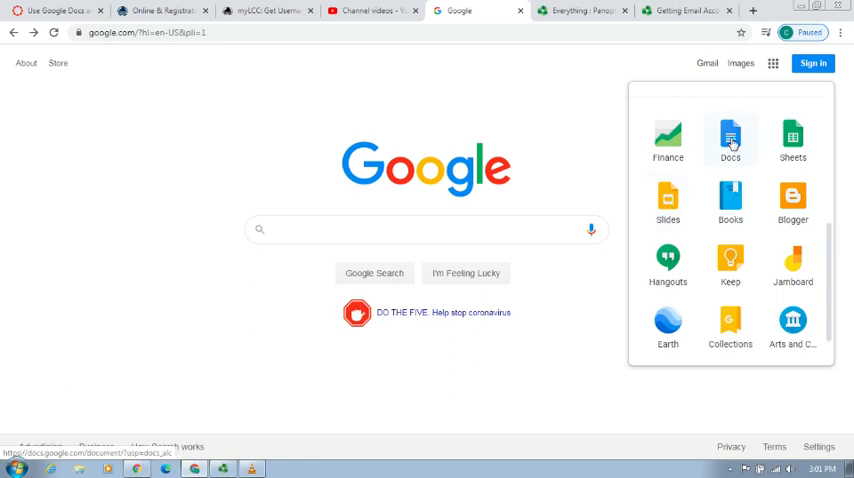
{"action": "left_click", "coordinate": [730, 138]}
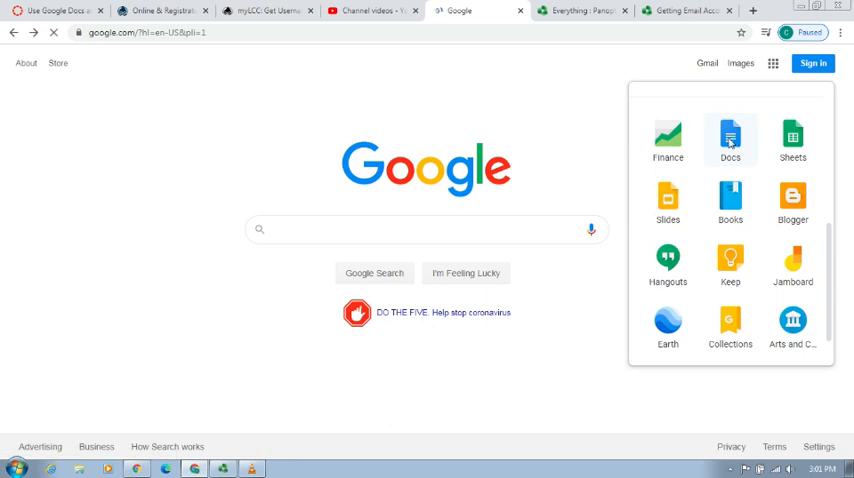
Sign in to the college Google account with its password so Docs loads
{"action": "left_click", "coordinate": [730, 138]}
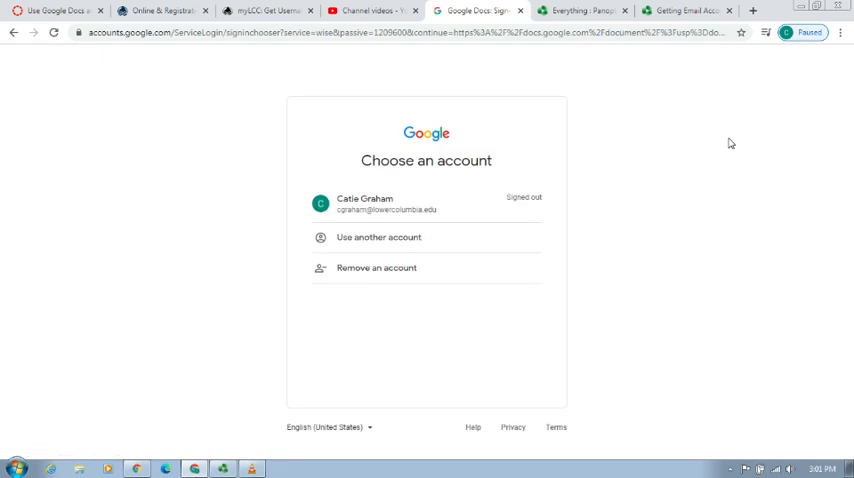
{"action": "mouse_move", "coordinate": [400, 182]}
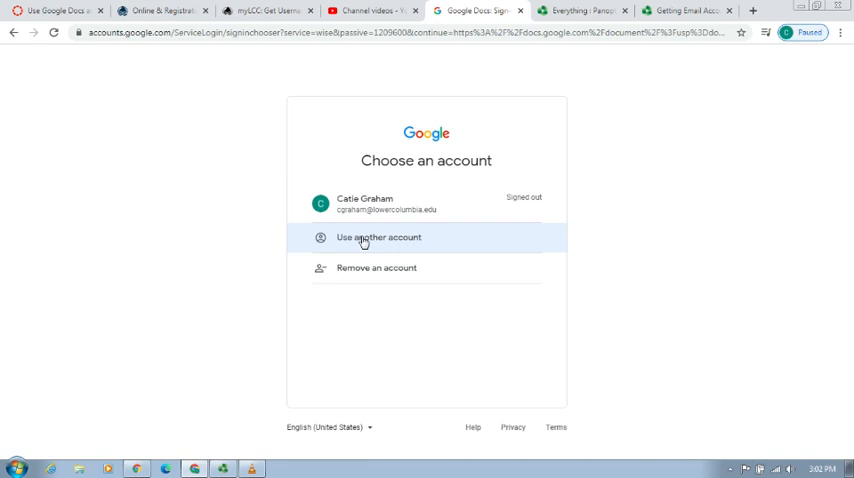
{"action": "mouse_move", "coordinate": [364, 202]}
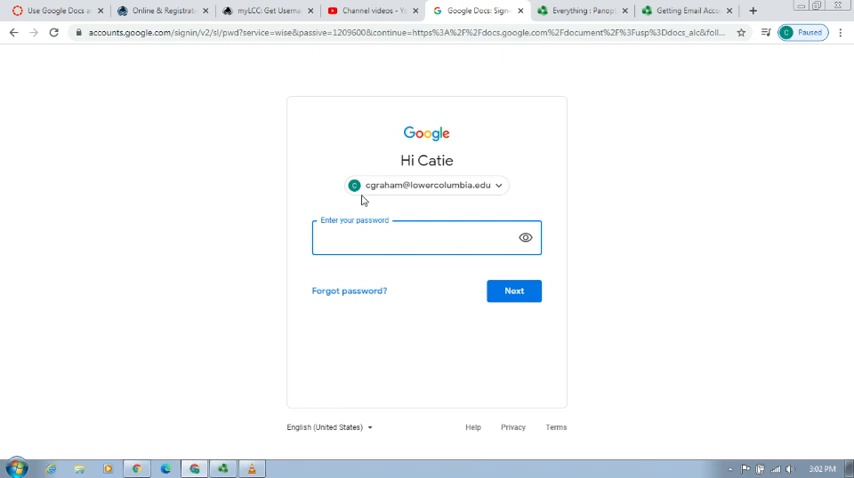
{"action": "left_click", "coordinate": [420, 236]}
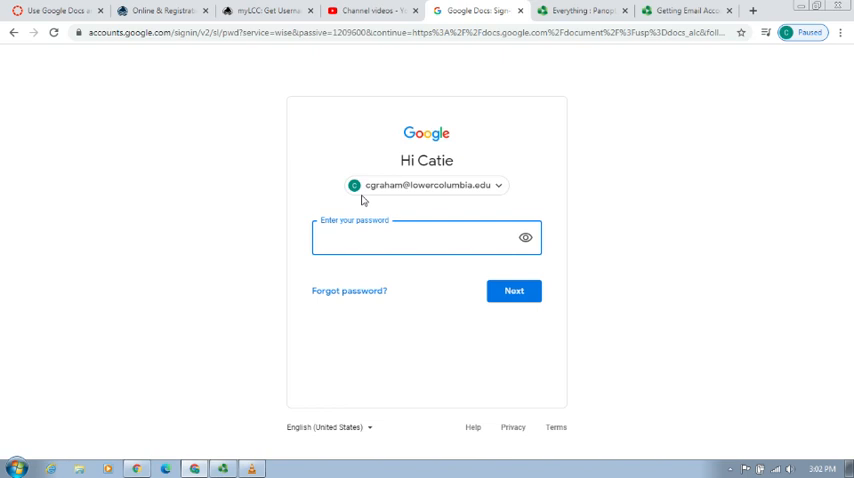
{"action": "type", "text": "•••••"}
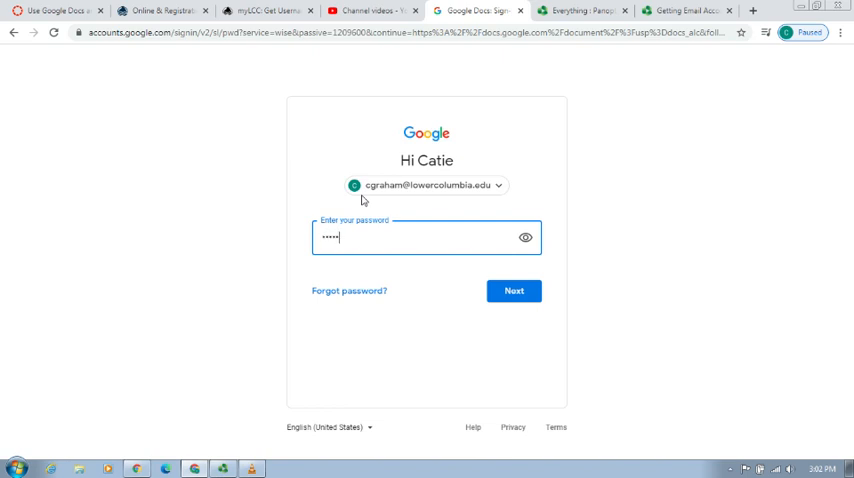
{"action": "left_click", "coordinate": [512, 292]}
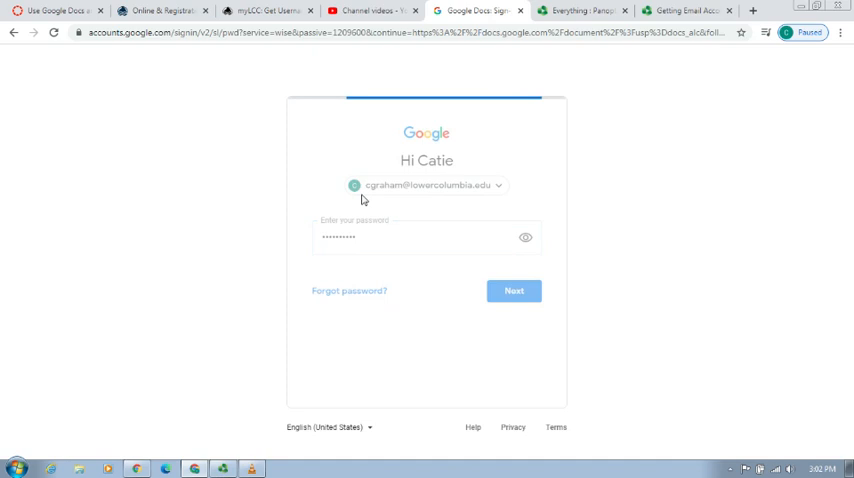
{"action": "left_click", "coordinate": [512, 290]}
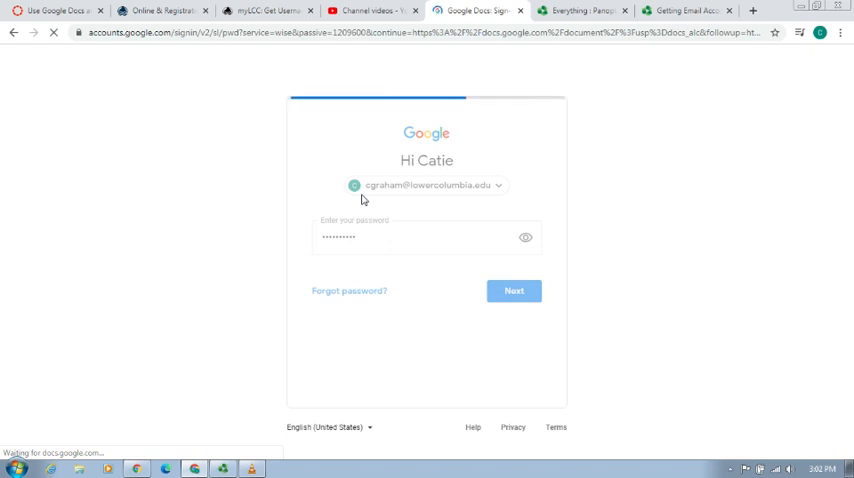
{"action": "left_click", "coordinate": [512, 292]}
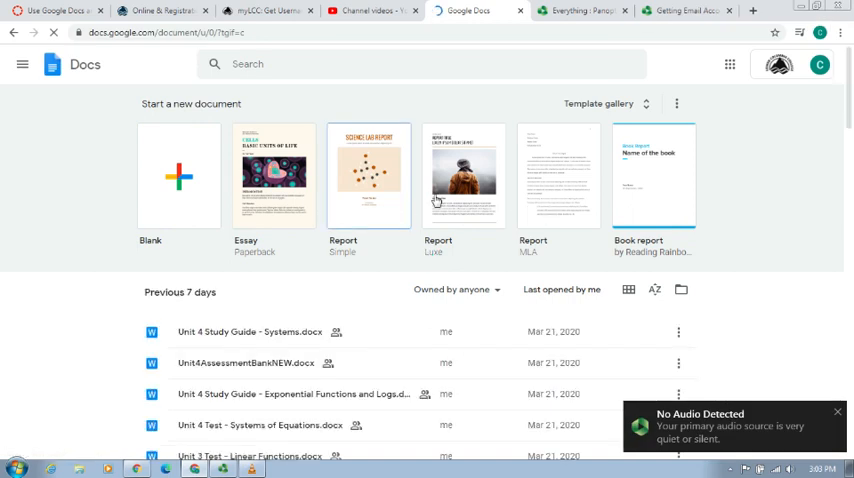
Browse the Docs home list down to the older January files
{"action": "left_click", "coordinate": [178, 176]}
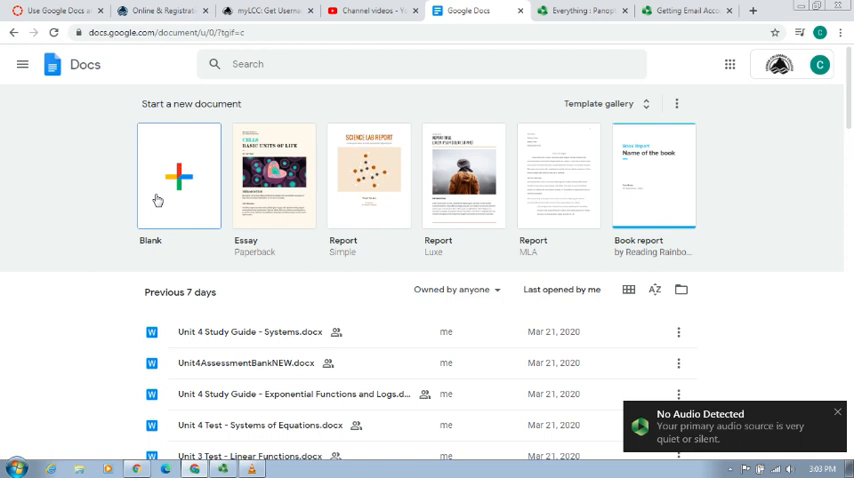
{"action": "mouse_move", "coordinate": [124, 214]}
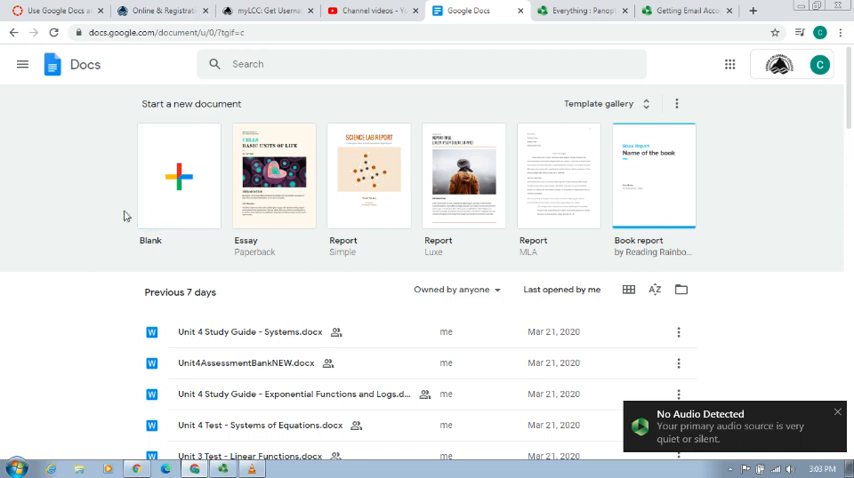
{"action": "scroll", "scroll_direction": "down", "scroll_amount": 3}
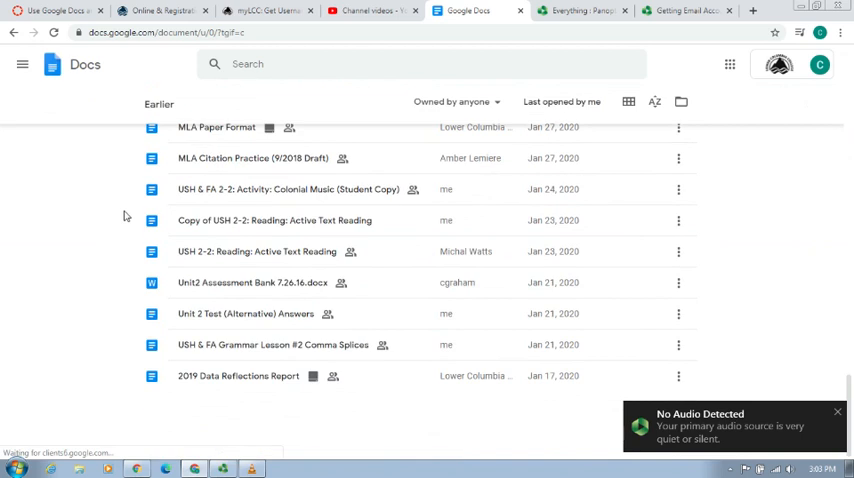
{"action": "scroll", "scroll_direction": "down", "scroll_amount": 3}
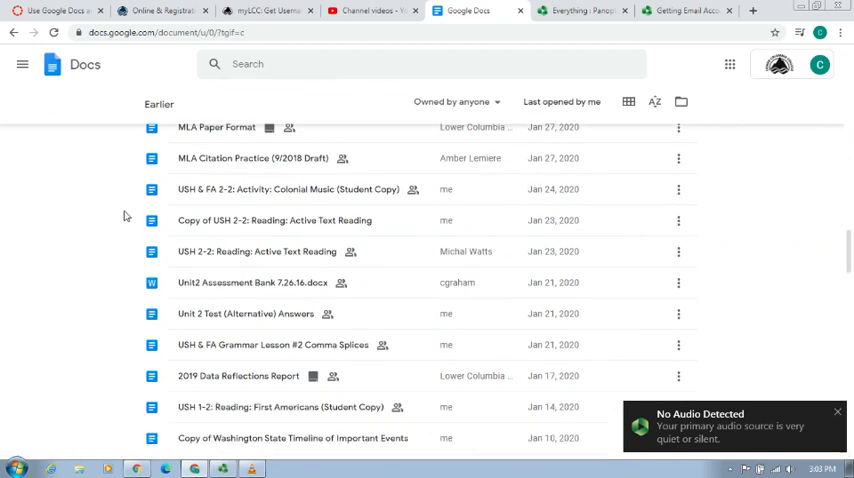
{"action": "scroll", "scroll_direction": "down", "scroll_amount": 3}
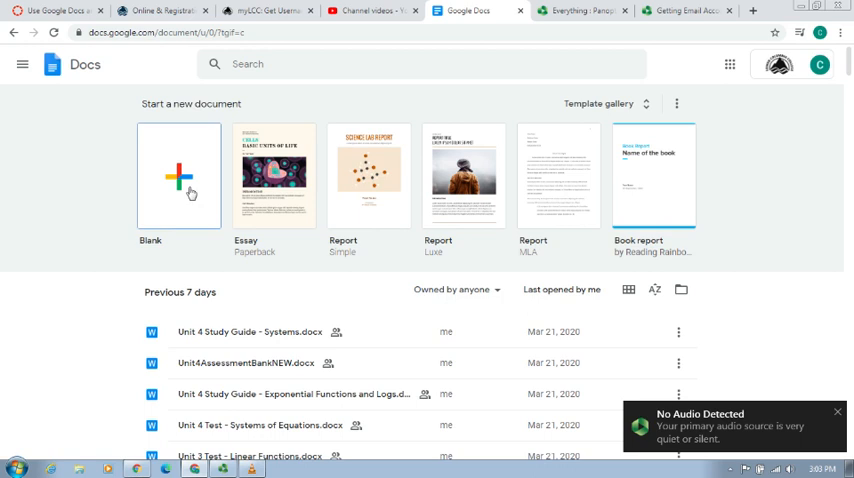
Create a new blank Untitled document, then head back to the Docs home list
{"action": "left_click", "coordinate": [180, 176]}
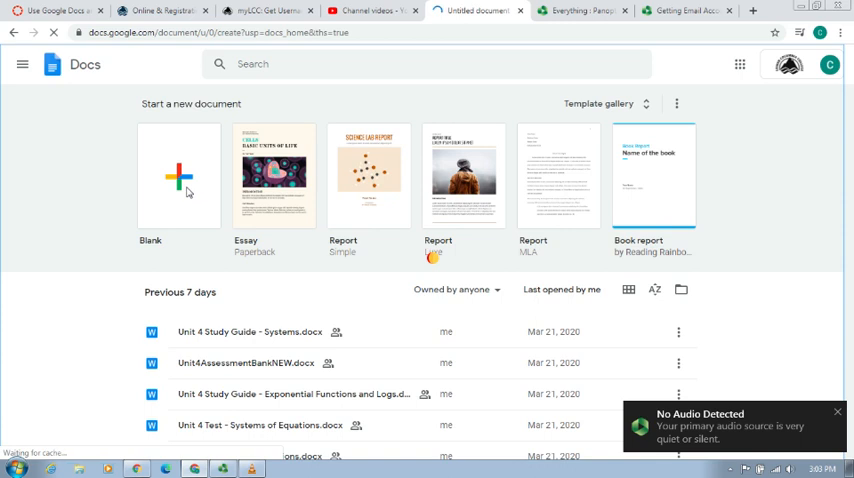
{"action": "left_click", "coordinate": [180, 176]}
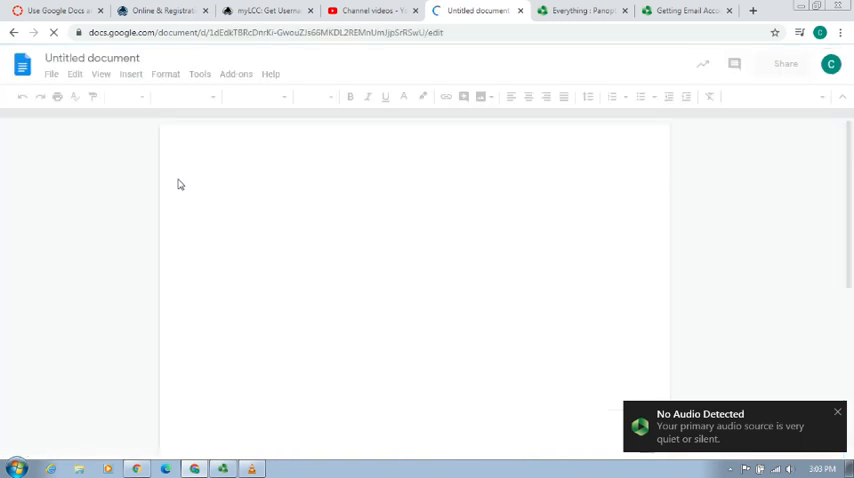
{"action": "left_click", "coordinate": [220, 188]}
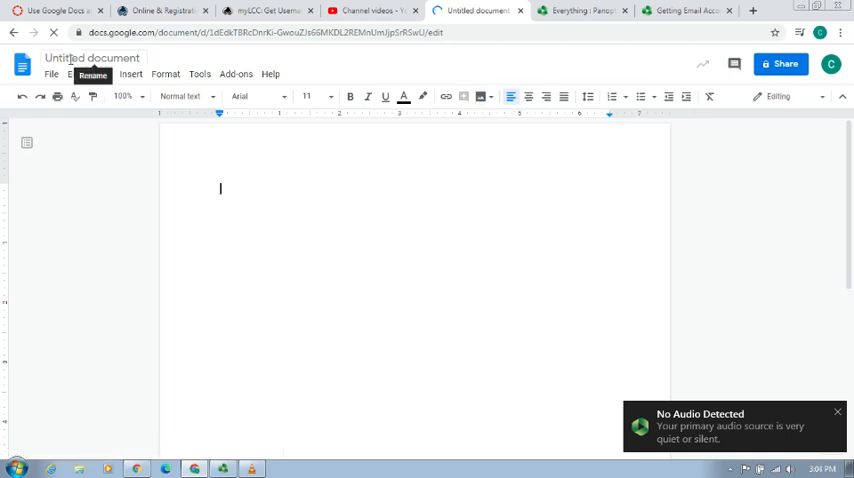
{"action": "left_click", "coordinate": [92, 56]}
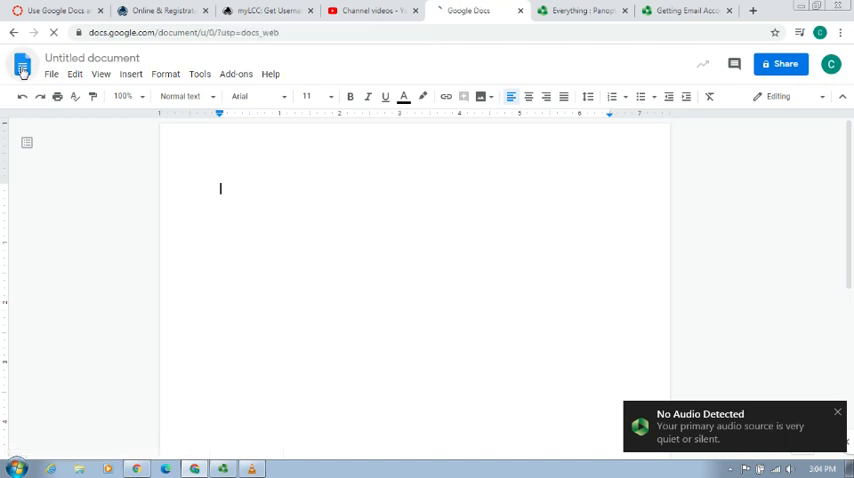
Wait on the Docs home list until templates and recent documents reappear
{"action": "left_click", "coordinate": [22, 64]}
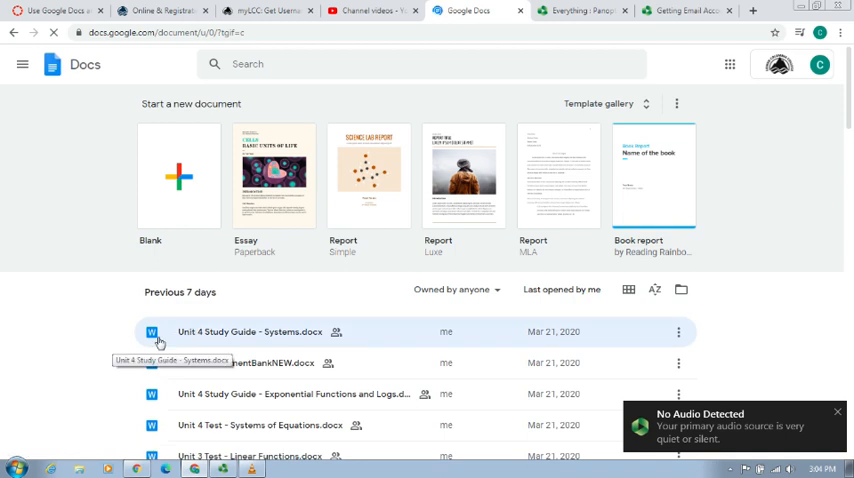
{"action": "mouse_move", "coordinate": [112, 338]}
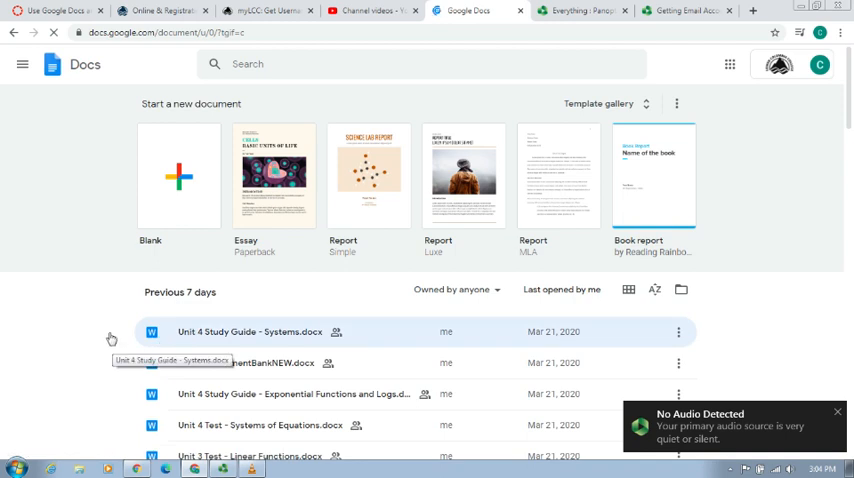